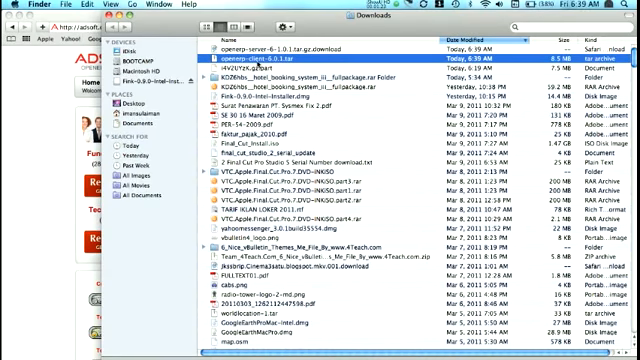
Bring up the context menu for the downloaded openerp-client-6.0.1.tar archive in Downloads.
right_click(280, 57)
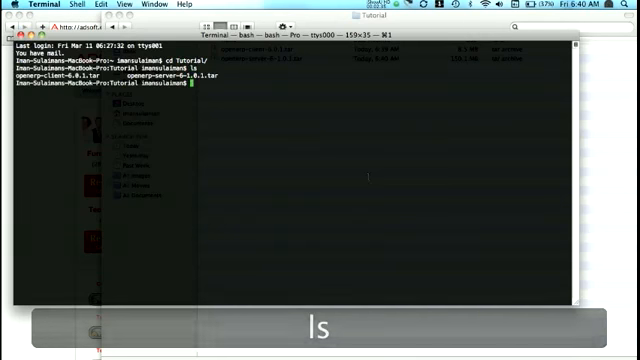
Extract openerp-server-6.0.1.tar, then openerp-client-6.0.1.tar, using tar vxf in Tutorial.
text(tar)
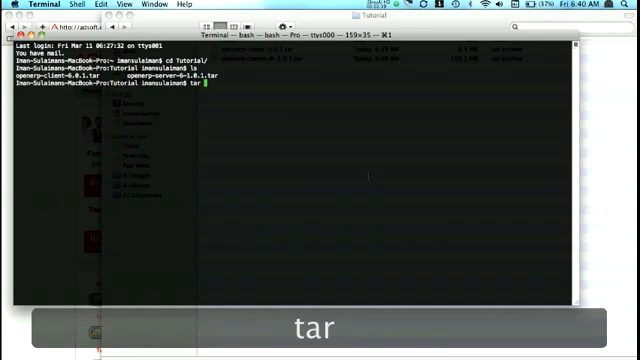
text(vxf o)
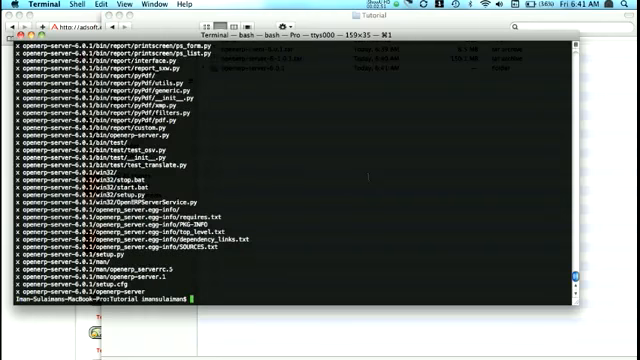
text(ls)
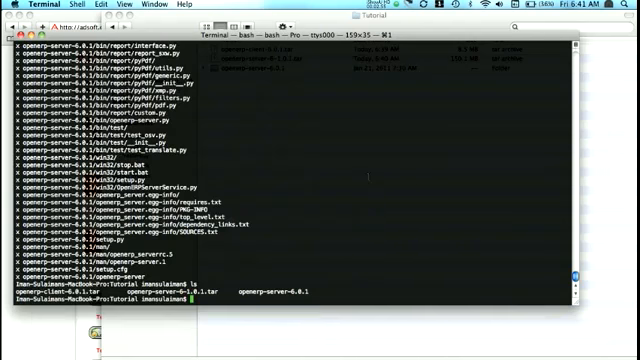
text(tar vx)
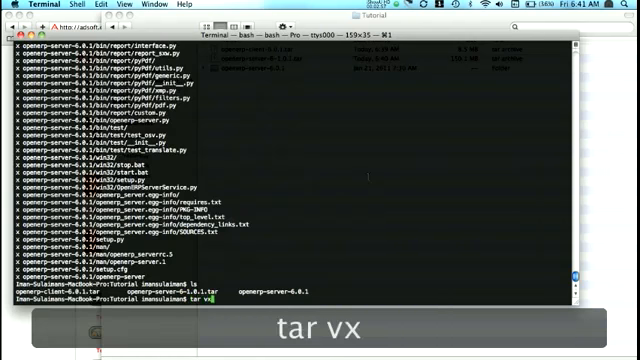
text(f)
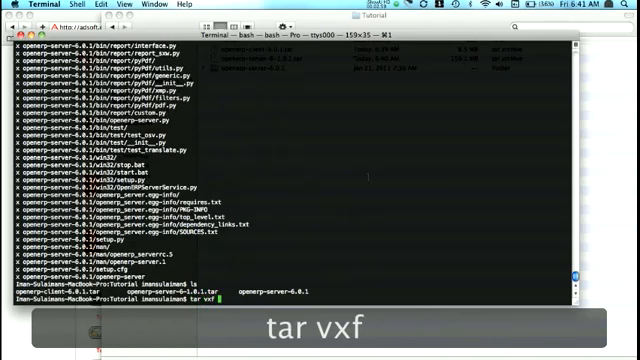
text(openerp-client-6.0.1.tar)
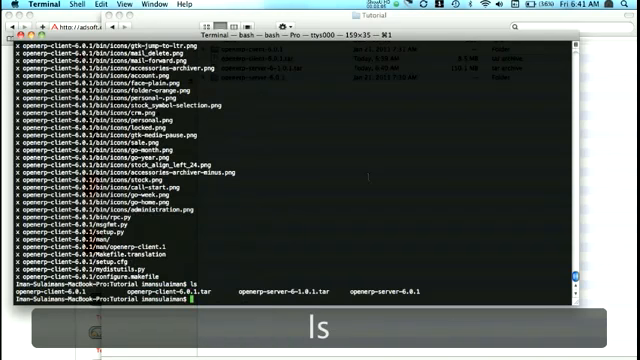
Run python openerp-server.py -sc ./openerp-server.conf from openerp-server-6.0.1/bin.
text(cd openerp-server-6.0.1/)
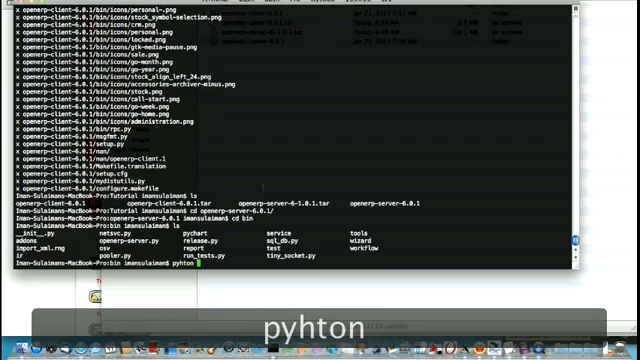
text(python)
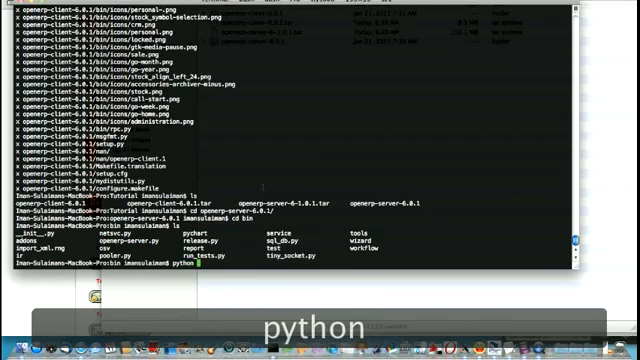
text(openre)
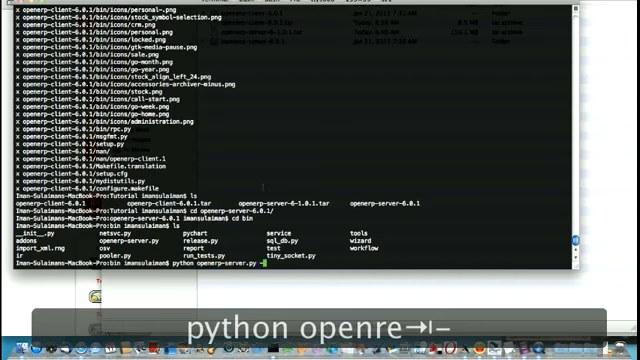
text(-sc /)
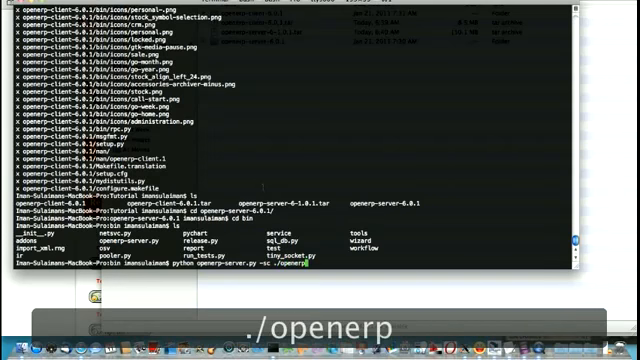
text(-server.conf)
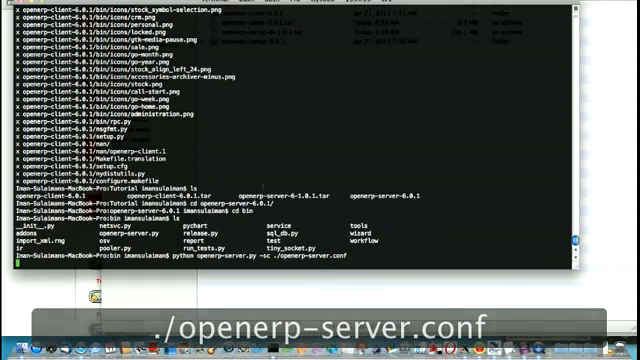
key(Return)
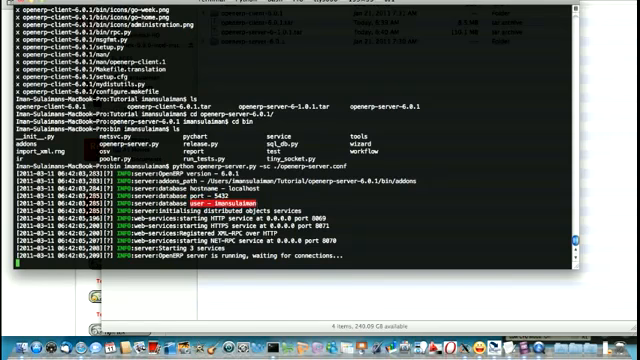
key(ctrl+c)
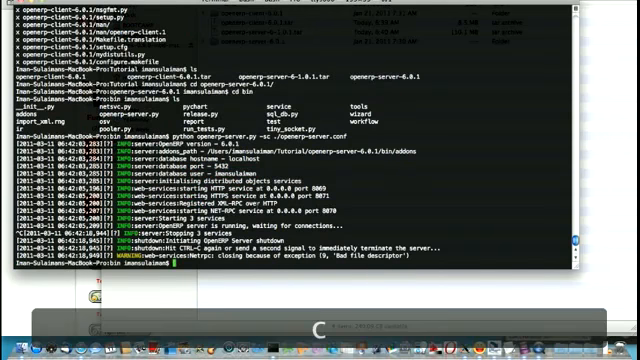
text(nano)
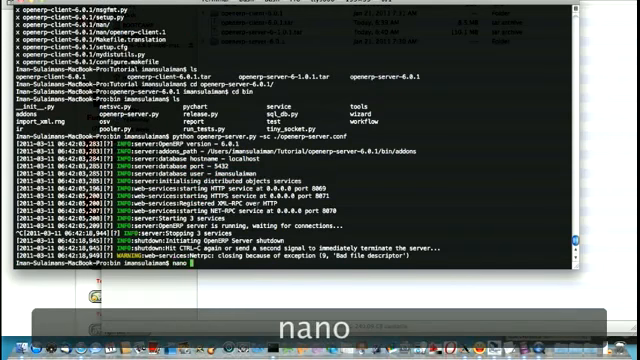
text(opene)
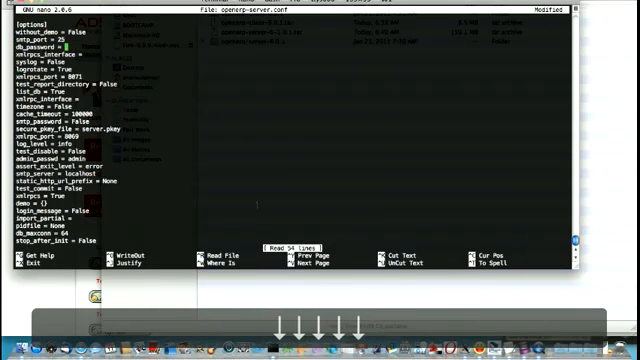
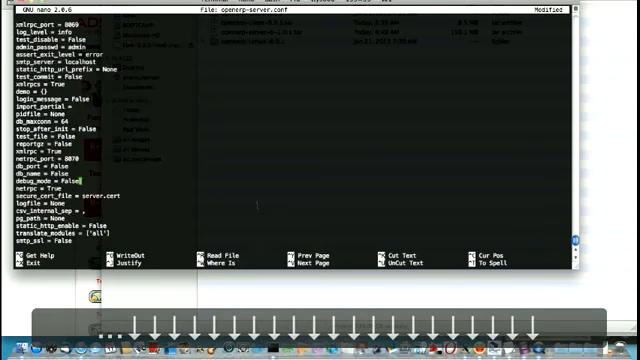
scroll(down, 3)
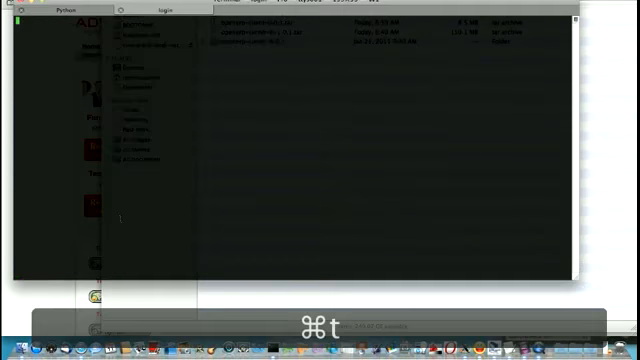
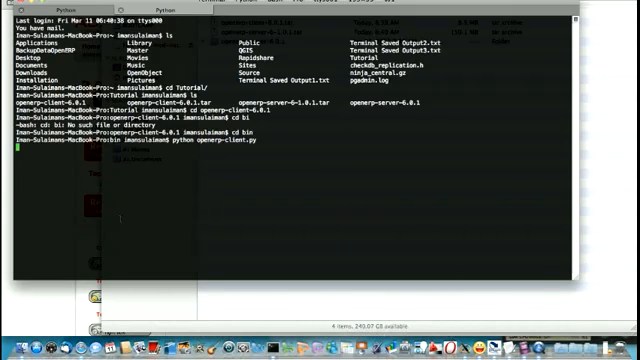
Run python openerp-client.py from Tutorial/openerp-client-6.0.1/bin in the new tab.
key(Return)
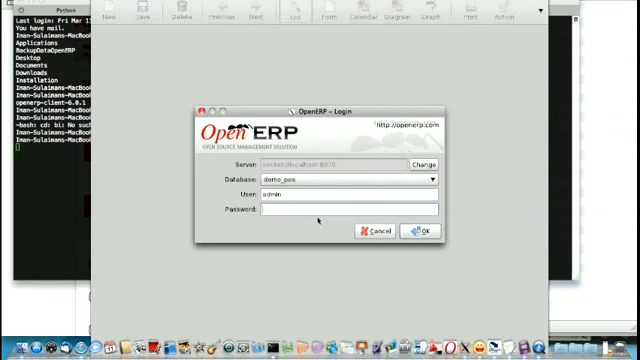
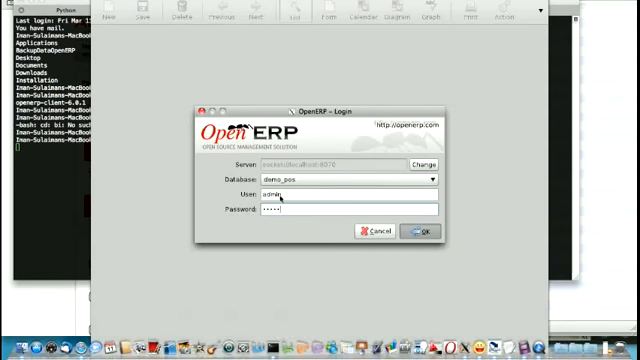
click(422, 233)
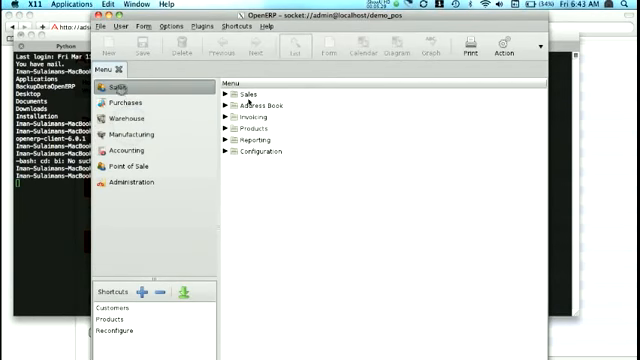
click(224, 93)
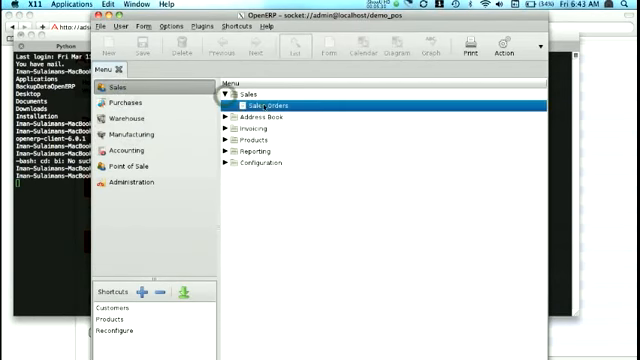
click(265, 101)
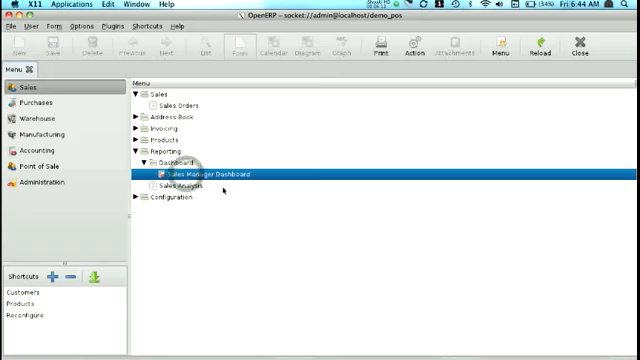
double_click(200, 174)
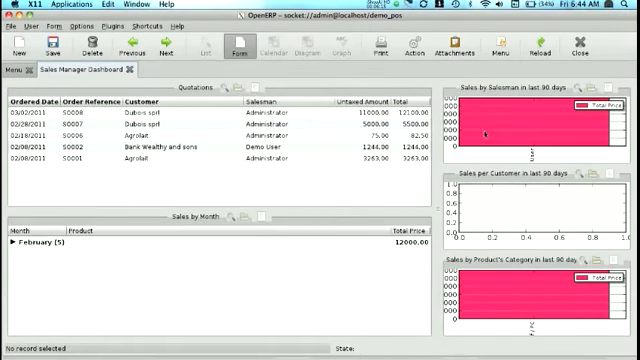